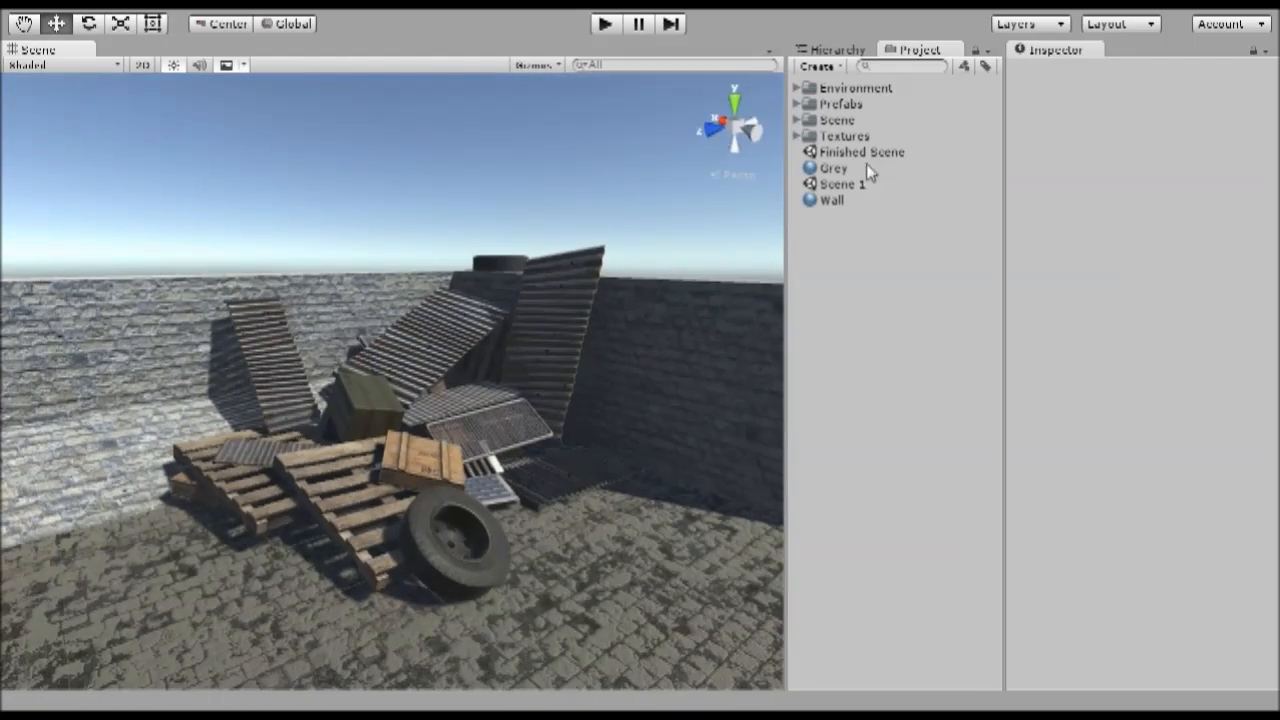
mouse_move(864, 196)
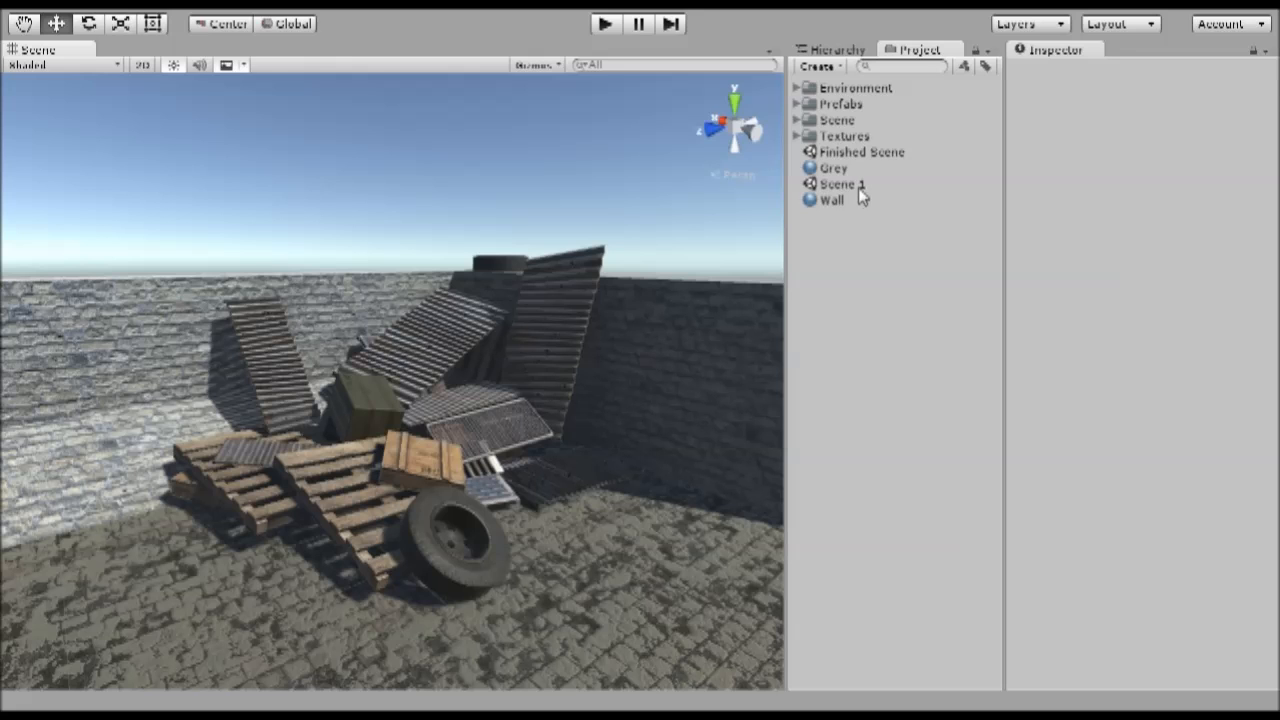
Step: Load Scene 1 showing the walled courtyard with debris floating above the ground
left_click(840, 184)
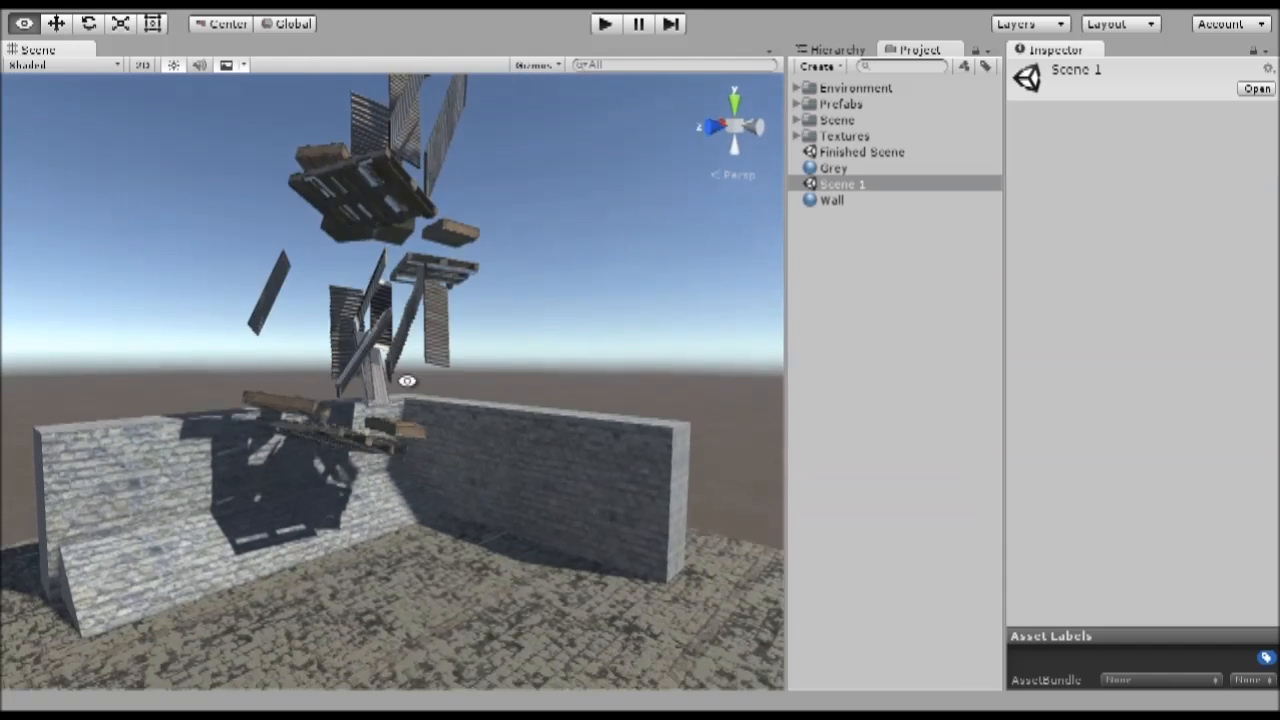
Step: Add a Rigidbody with gravity to every child piece of the Debris group
left_click(832, 50)
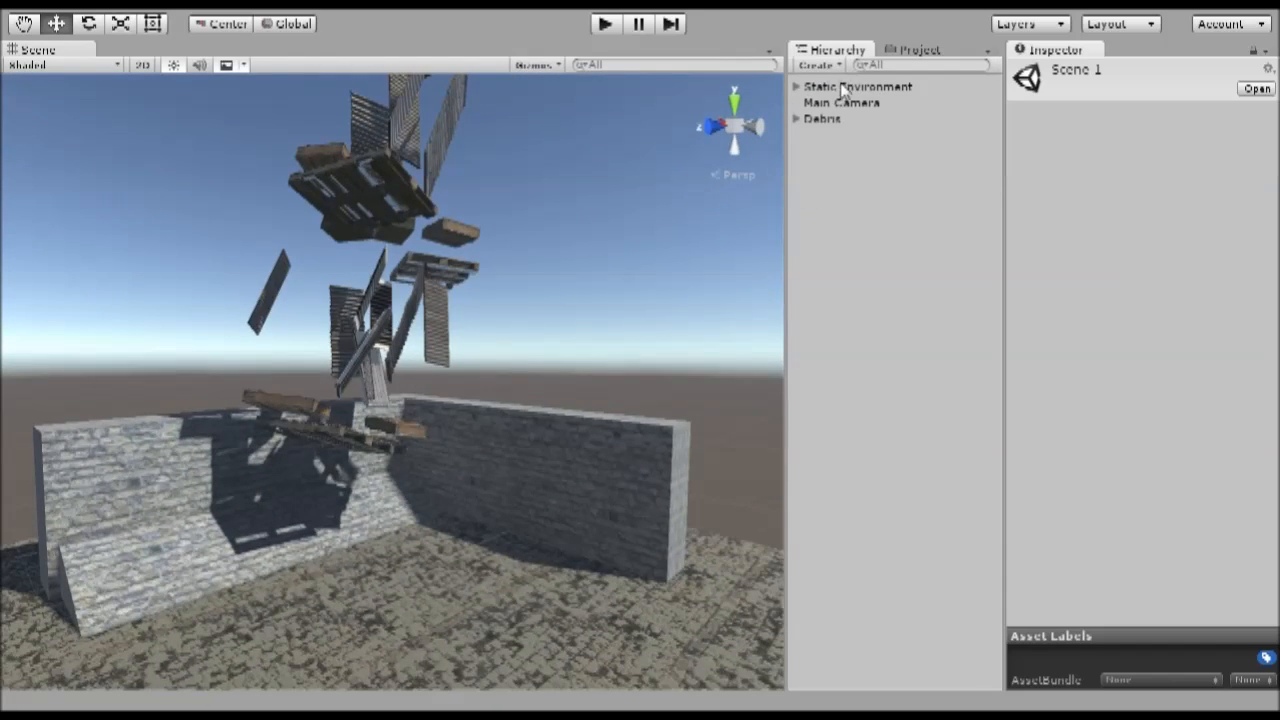
left_click(798, 118)
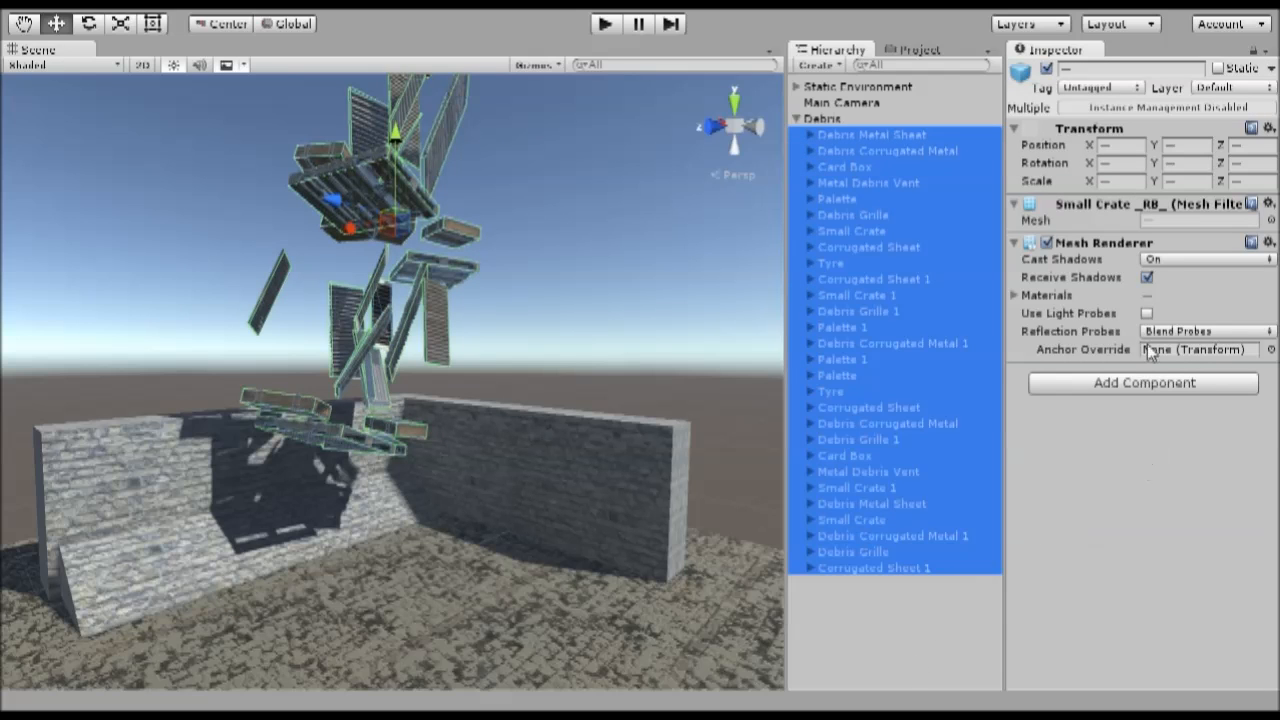
left_click(1142, 384)
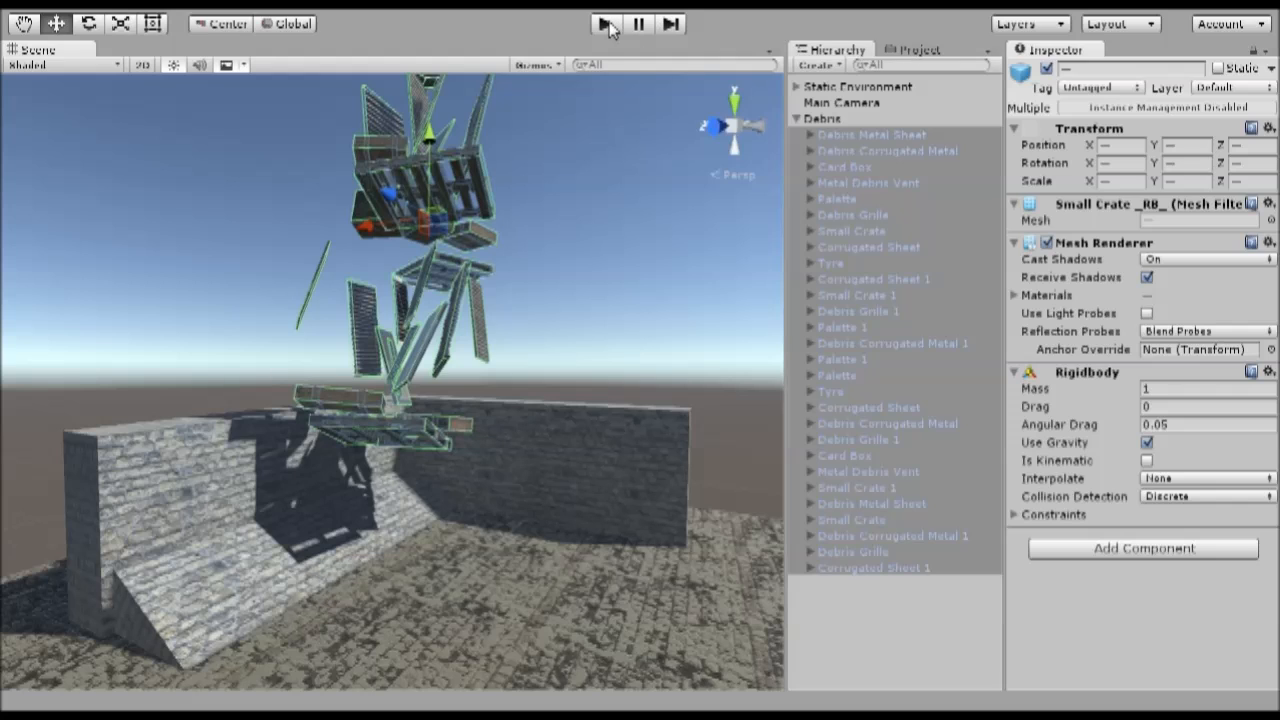
Step: Run the simulation so the debris settles, move the Tyre to the pile's front, and select Debris
left_click(604, 24)
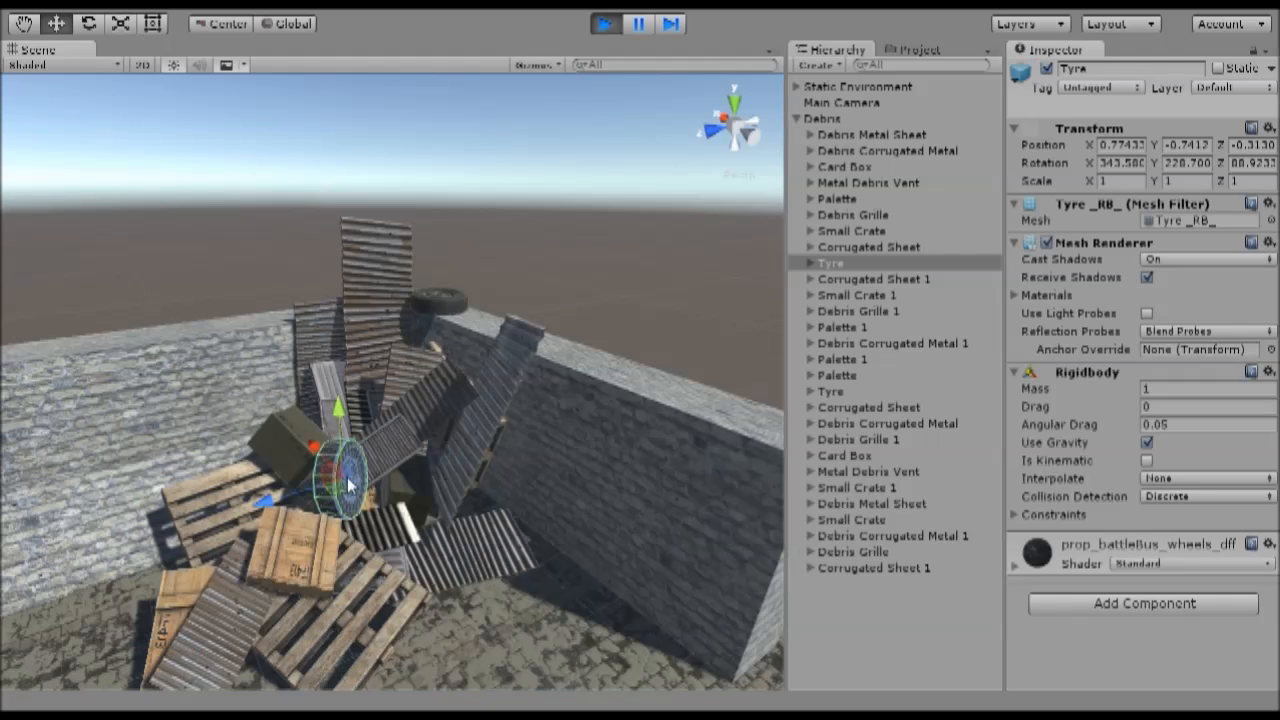
left_click_drag(350, 476, 430, 490)
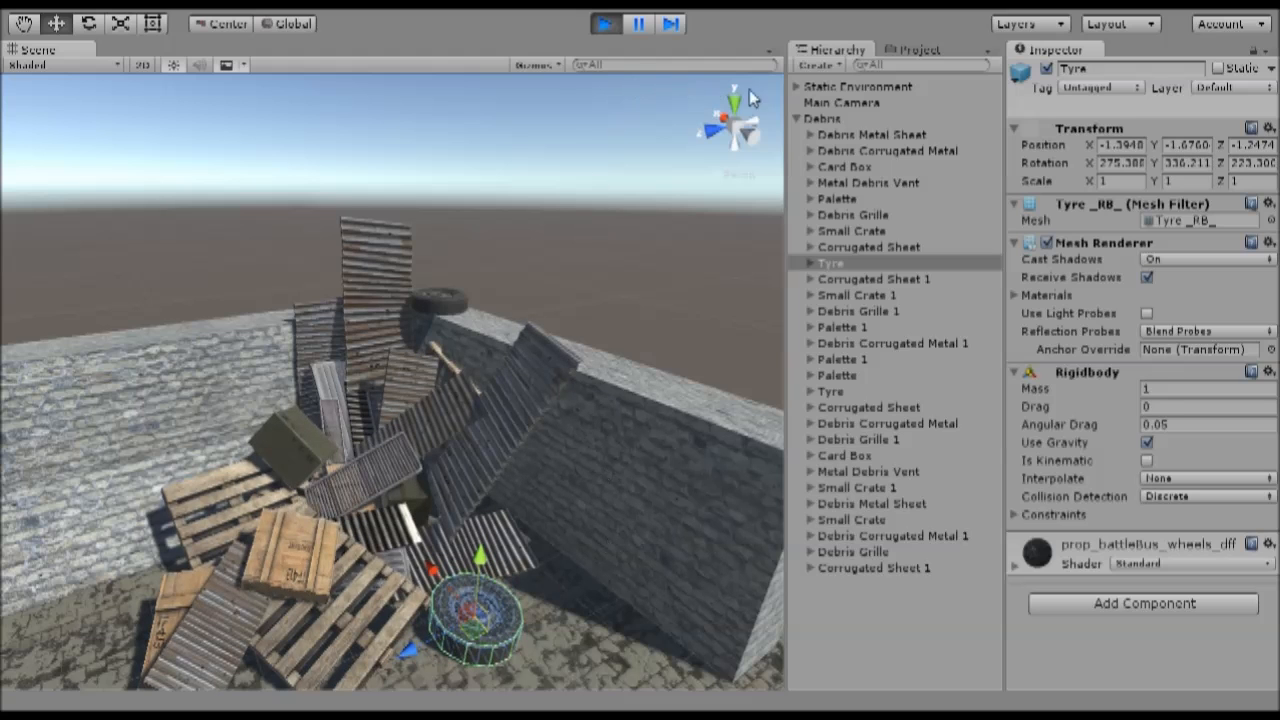
left_click(822, 118)
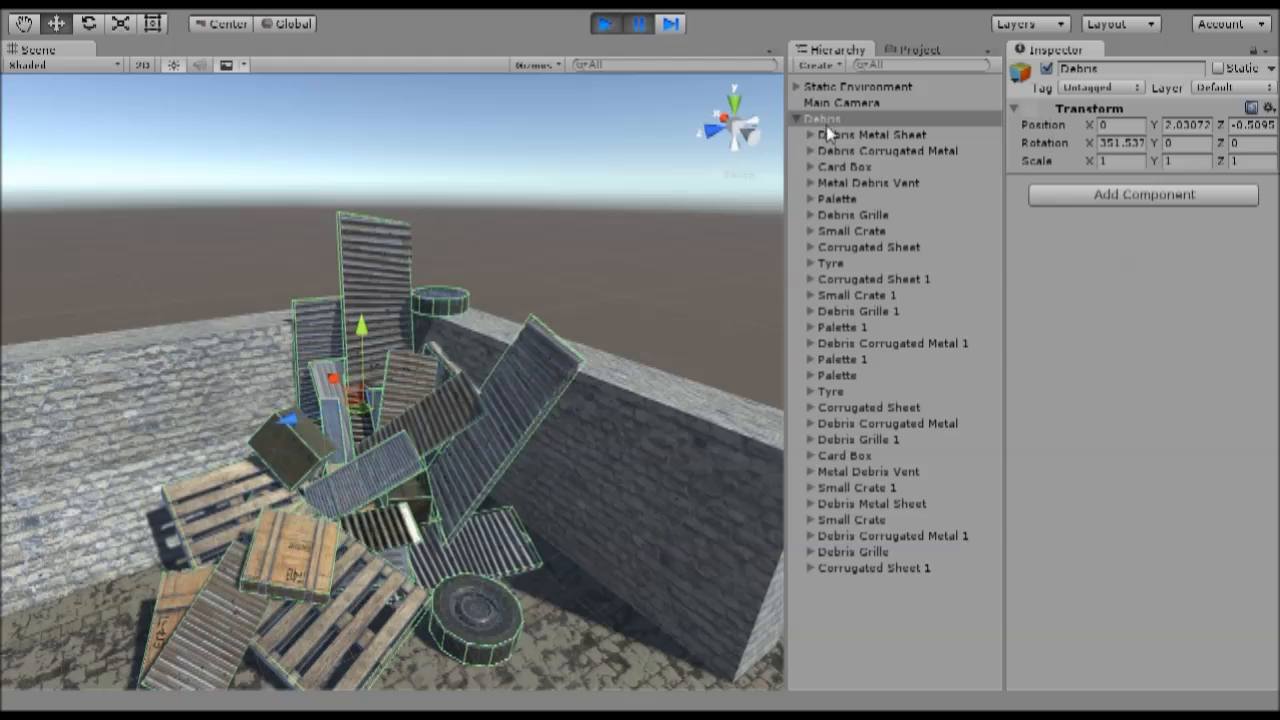
Step: Copy the settled Debris group from the Hierarchy before stopping play mode
right_click(822, 118)
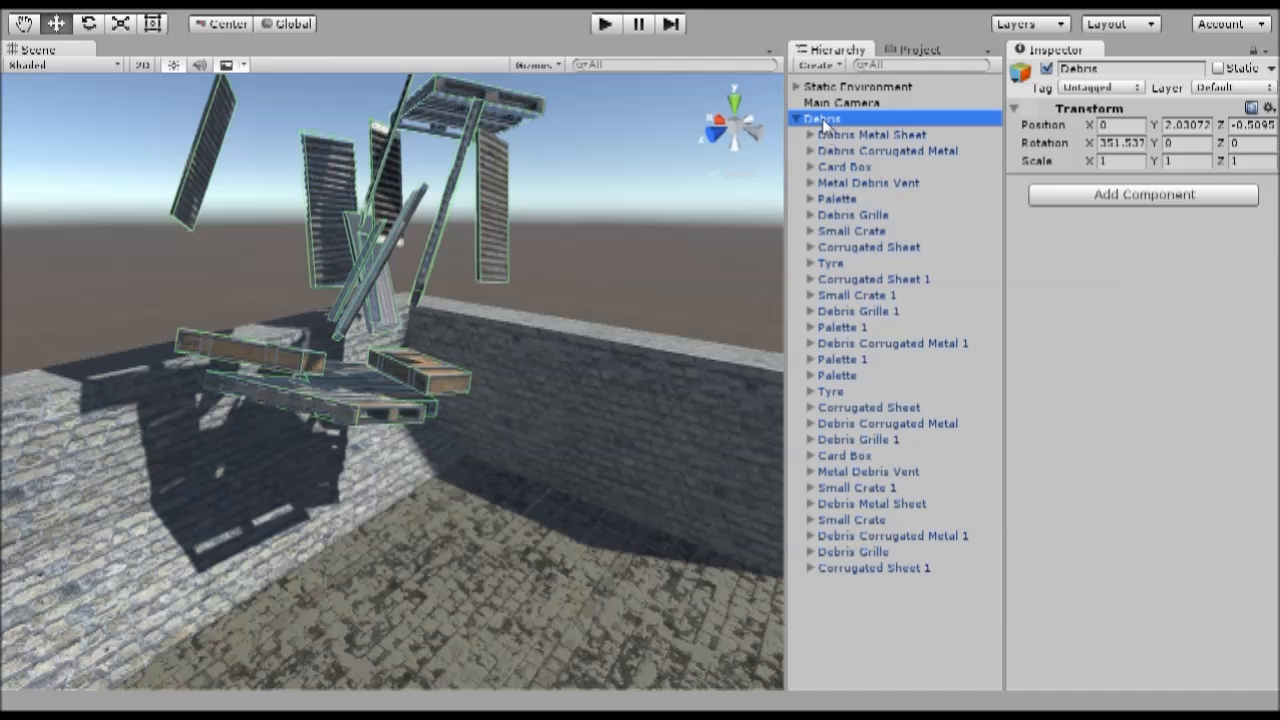
Step: Delete the floating Debris group and paste the settled copy into the scene
right_click(818, 118)
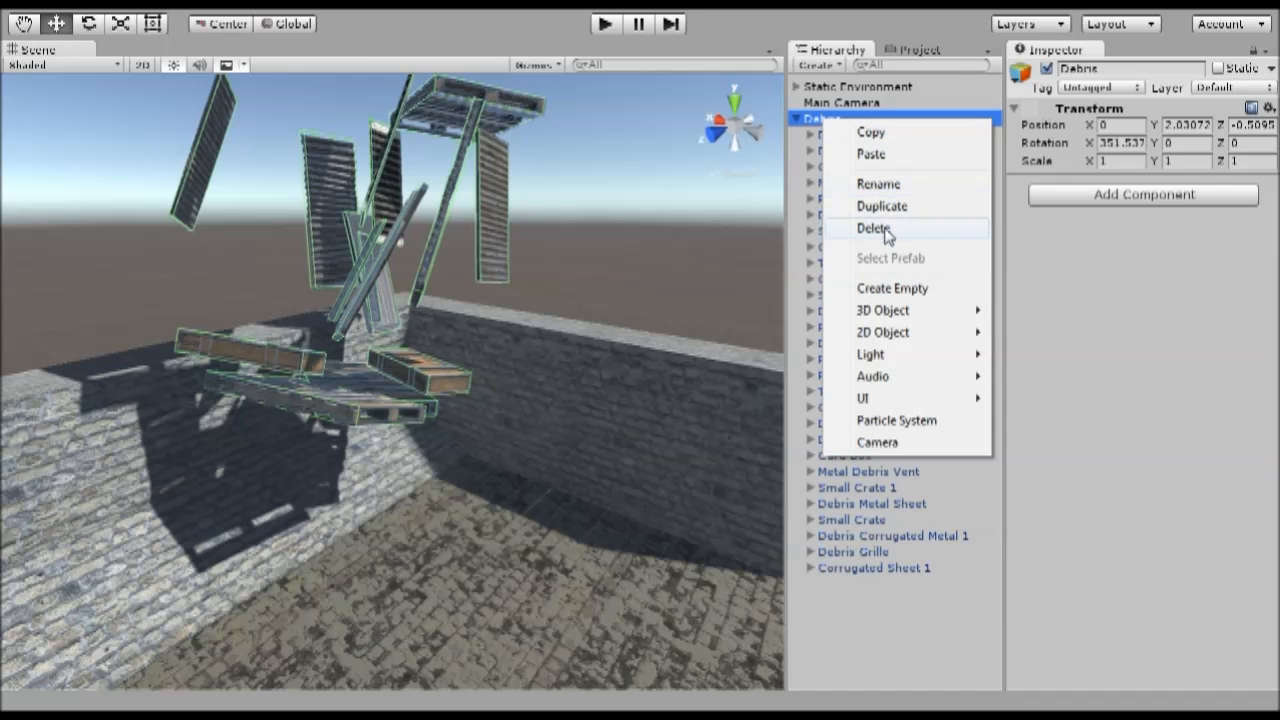
left_click(872, 228)
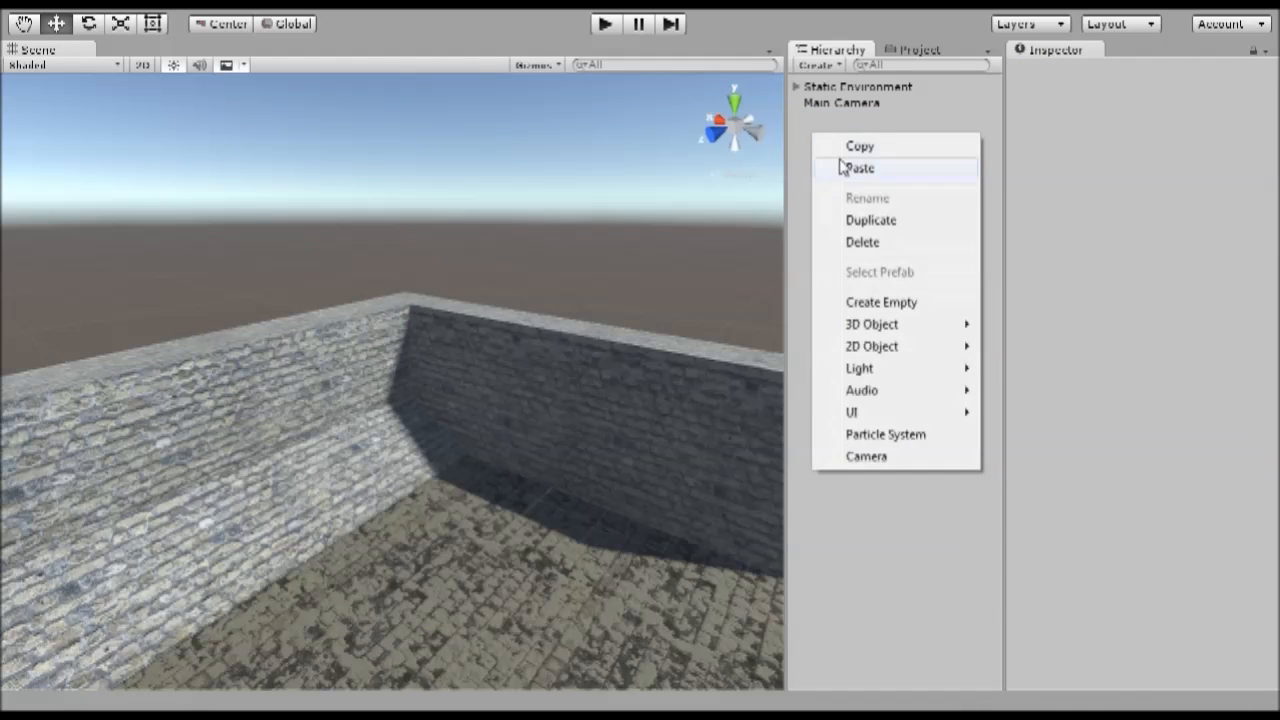
left_click(860, 168)
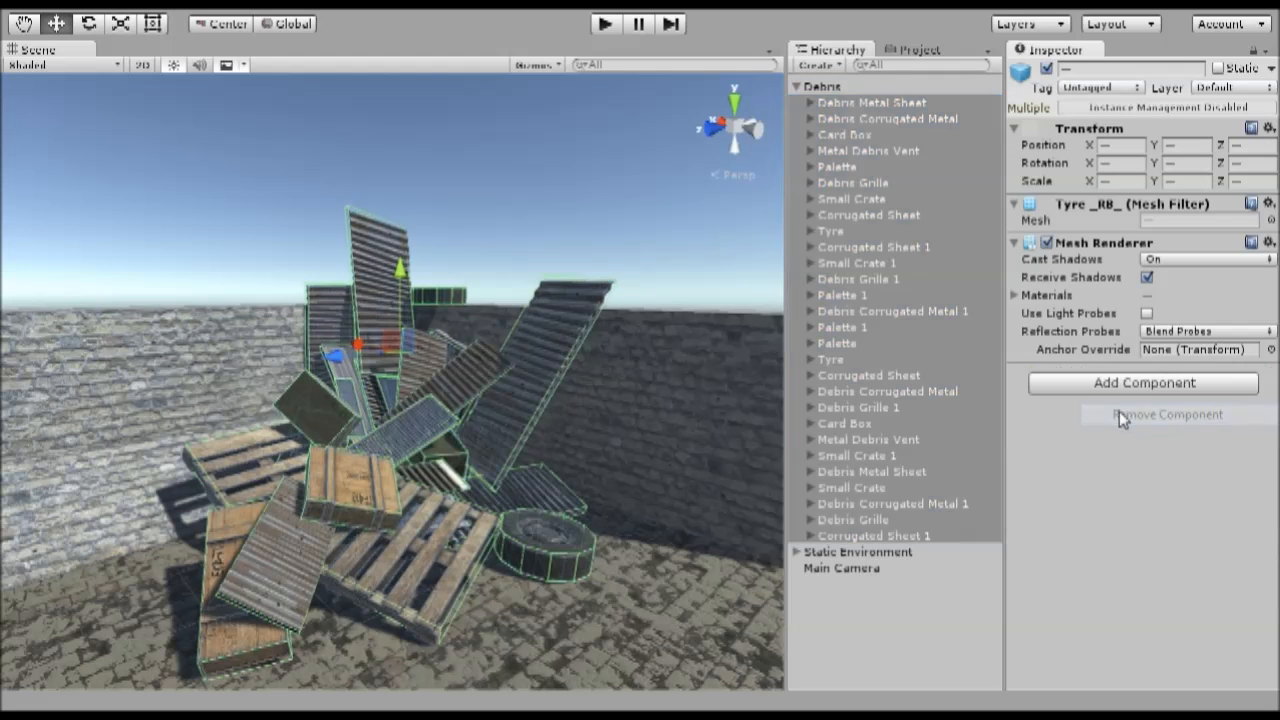
Step: Flag the pasted Debris group as Static, applying the change to all children
left_click(822, 88)
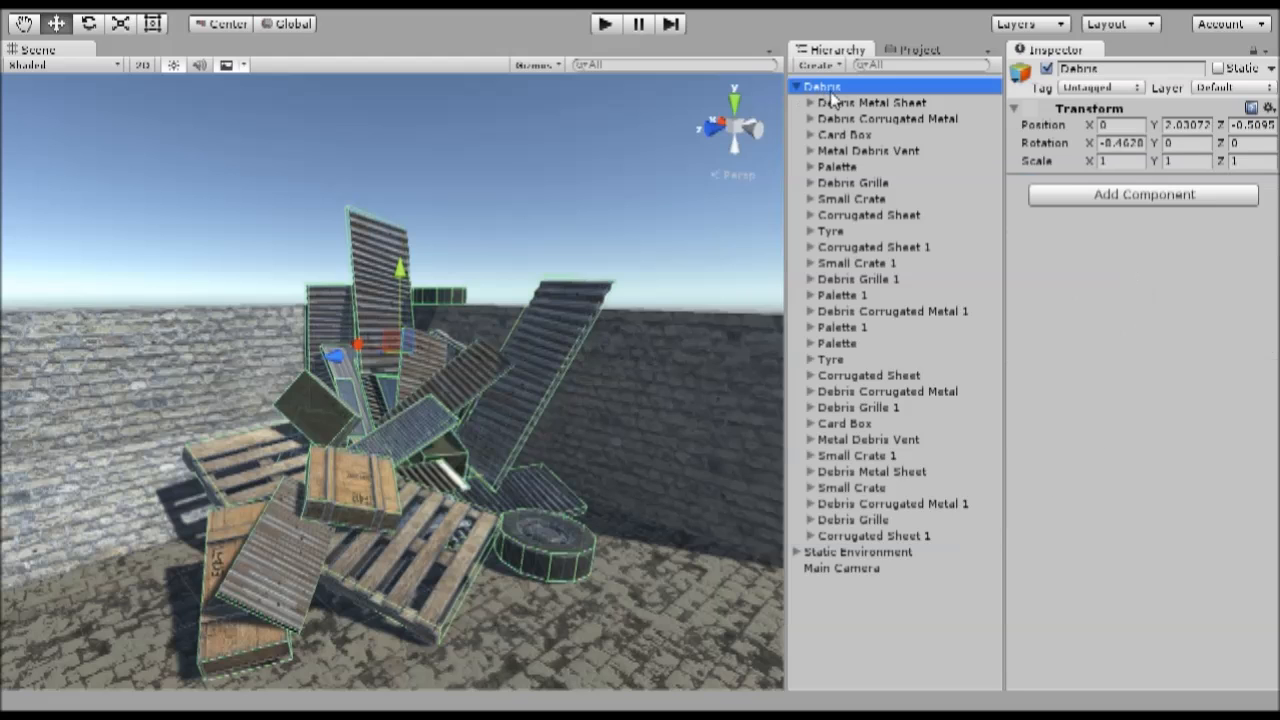
left_click(1216, 72)
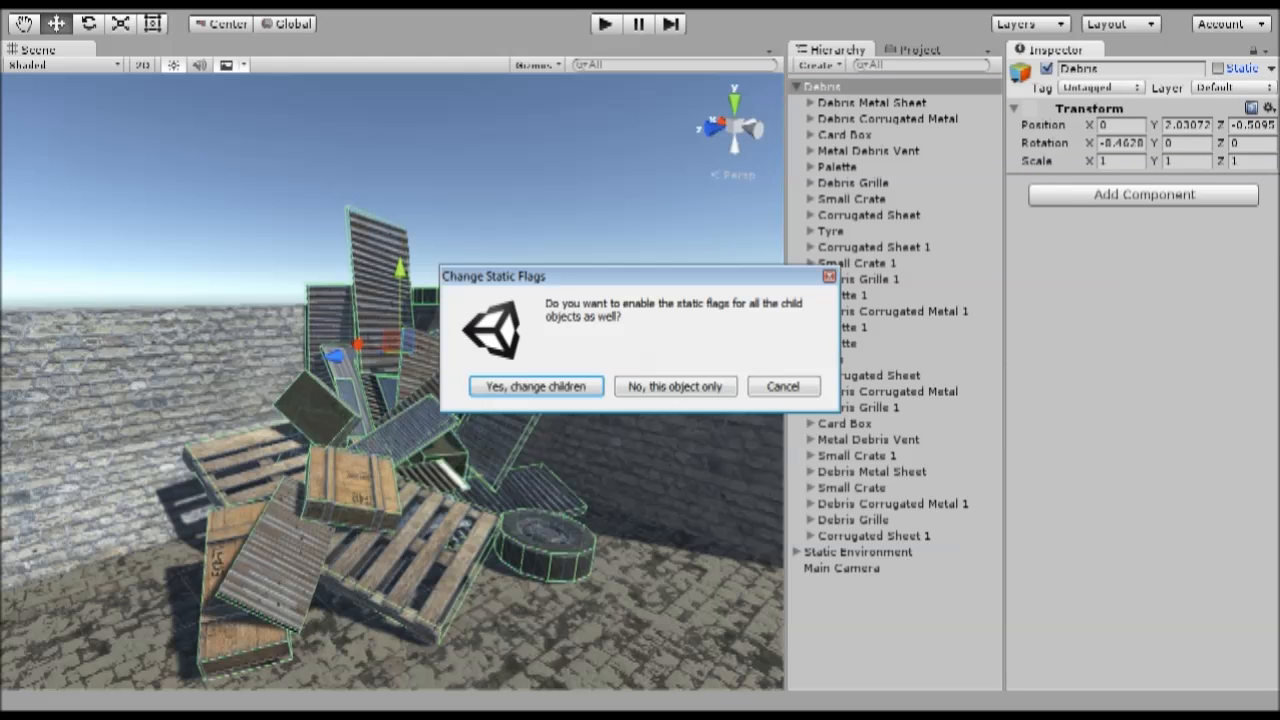
left_click(536, 386)
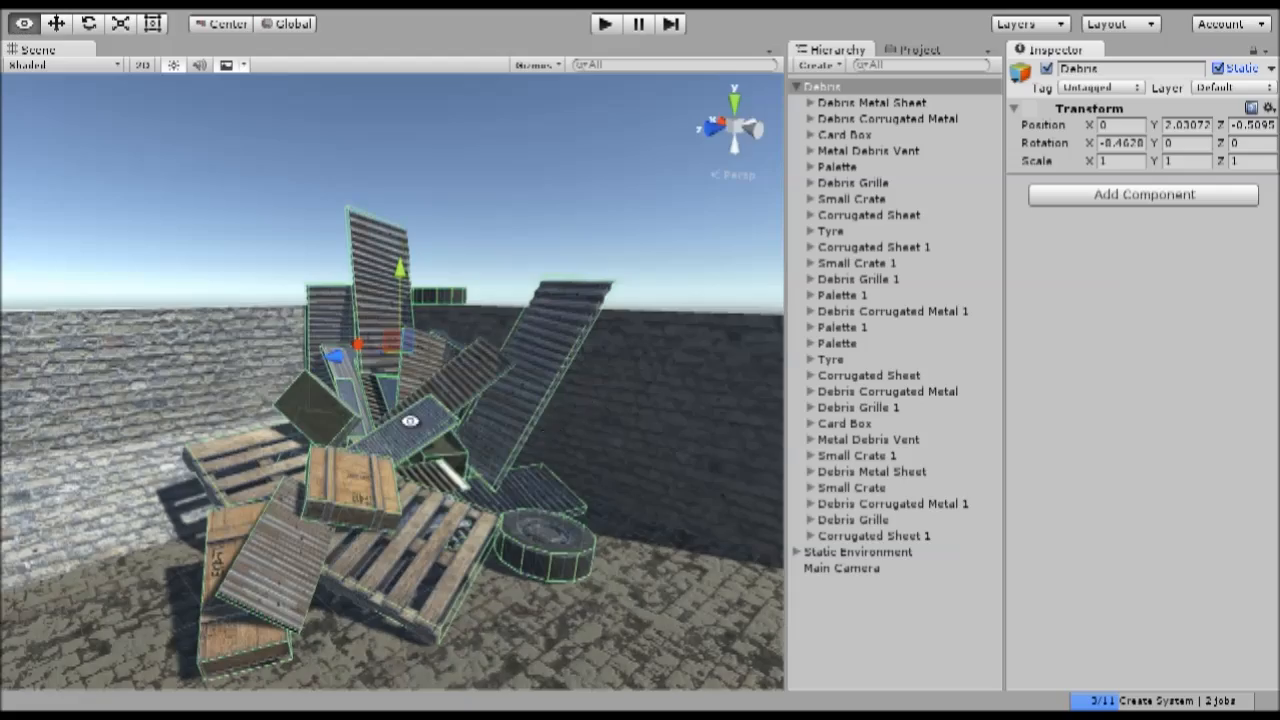